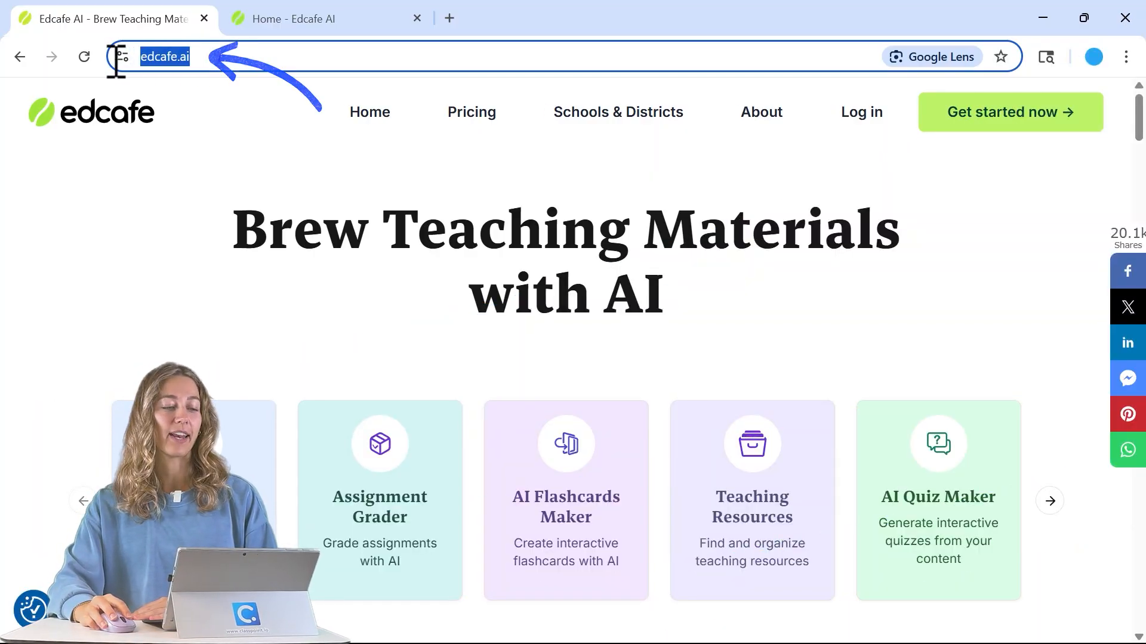
# Return to the signed-in Edcafe home tab and open the Create new chooser
pyautogui.click(325, 19)
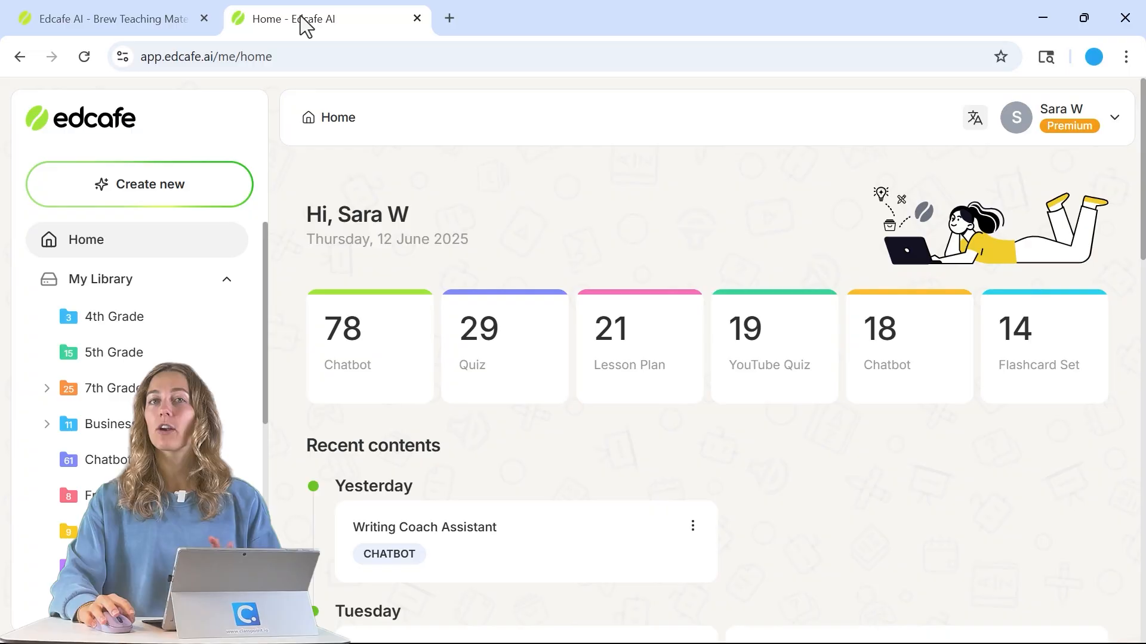
pyautogui.click(139, 183)
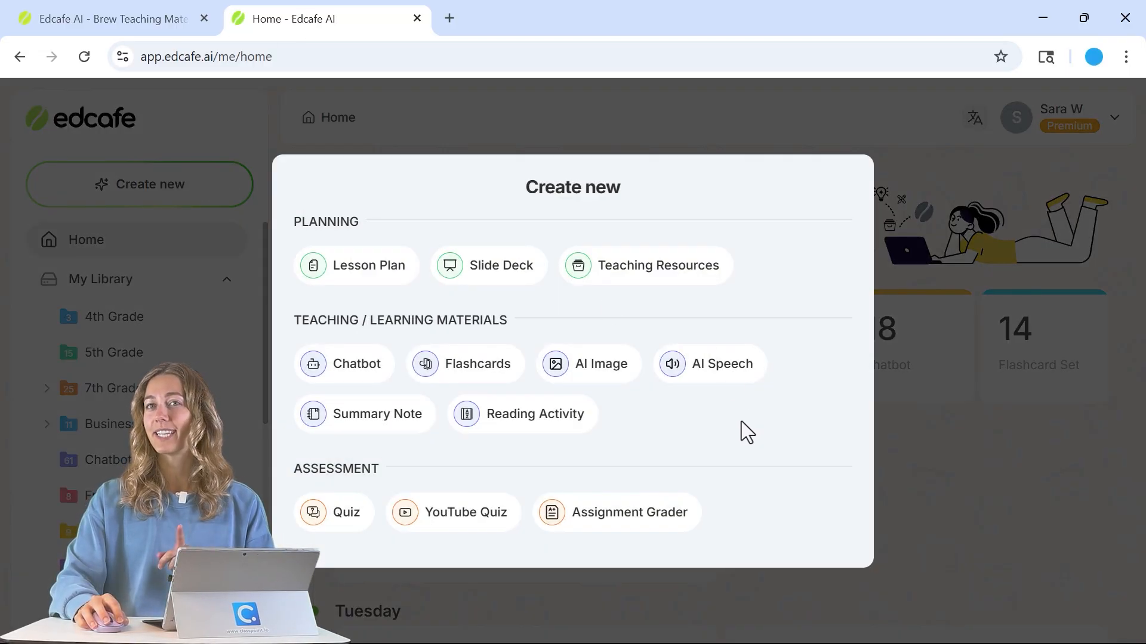
pyautogui.moveTo(667, 285)
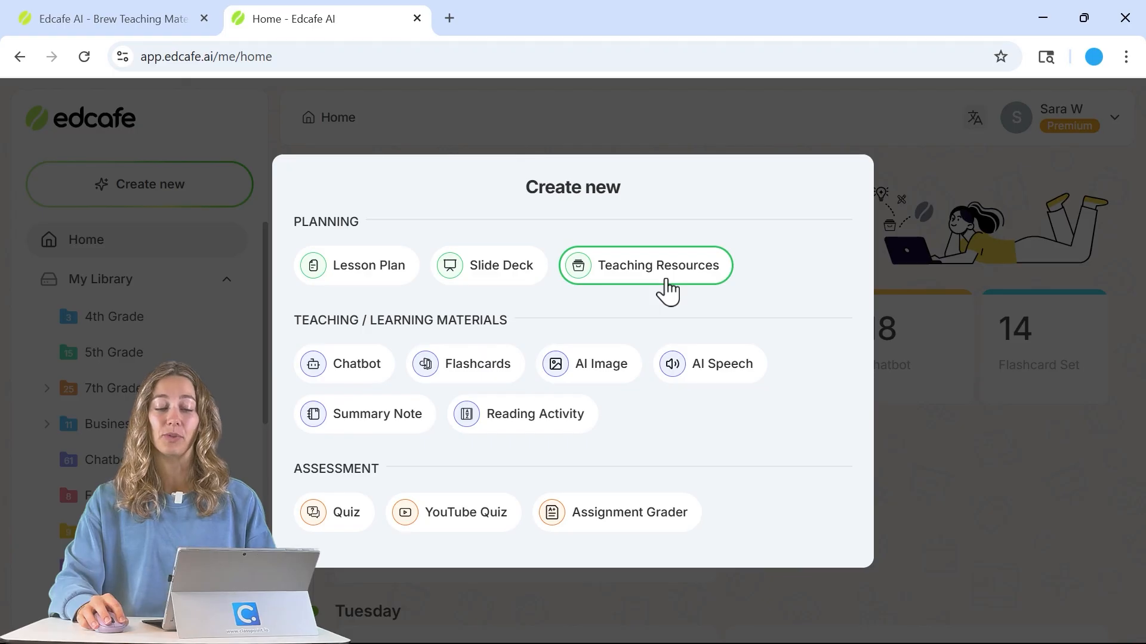
# Generate teaching resources on 'space travel' with all four resource types selected
pyautogui.click(645, 264)
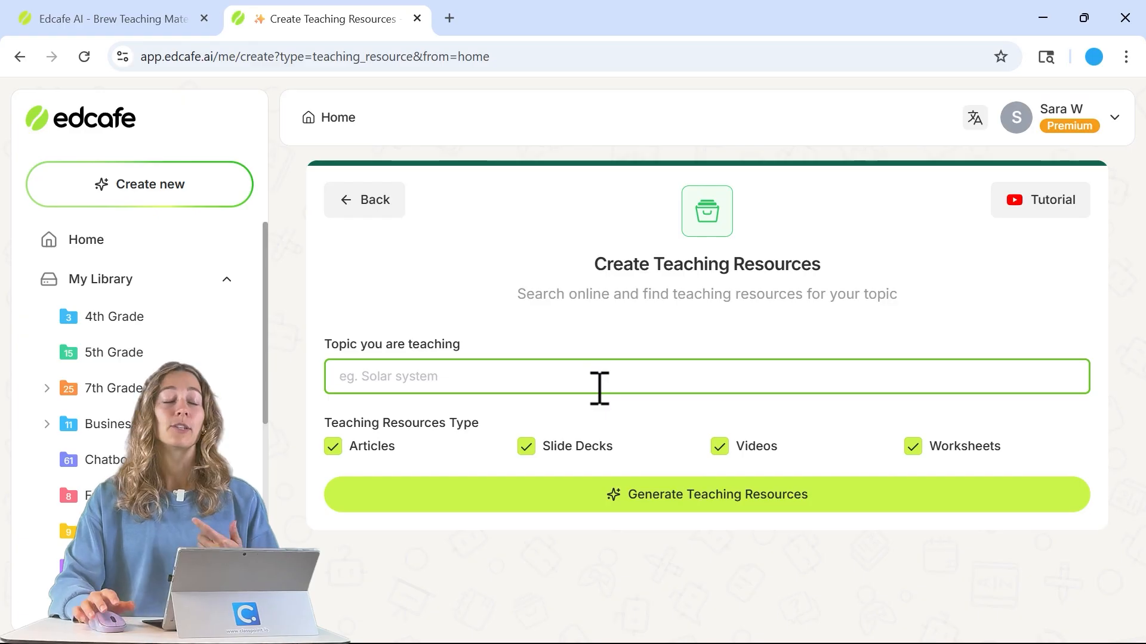
pyautogui.write('space')
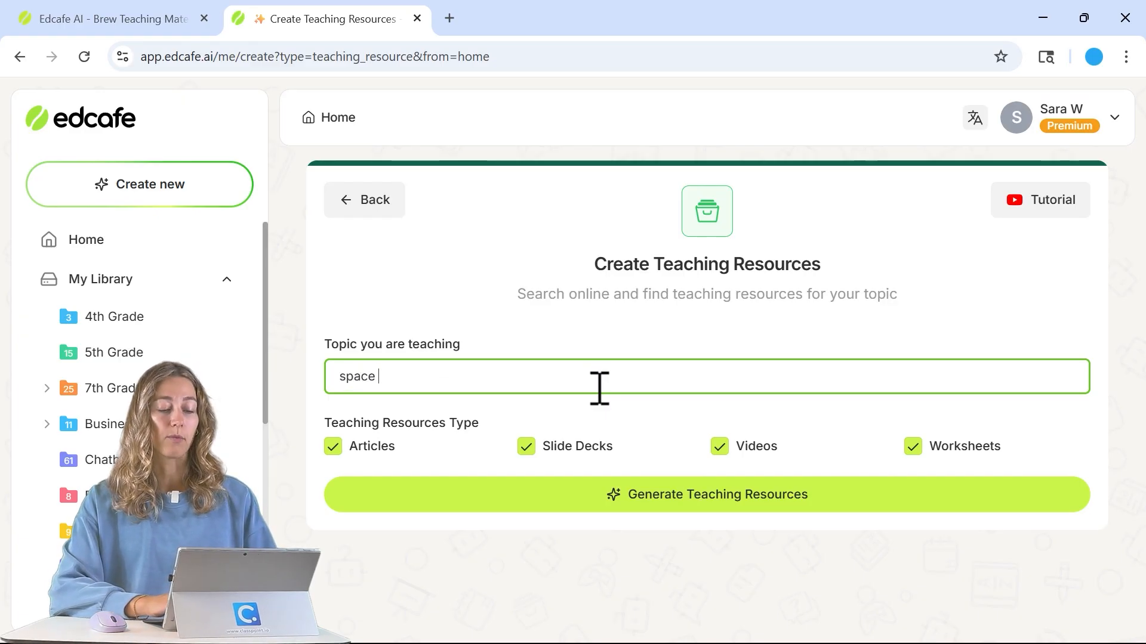
pyautogui.write('travel')
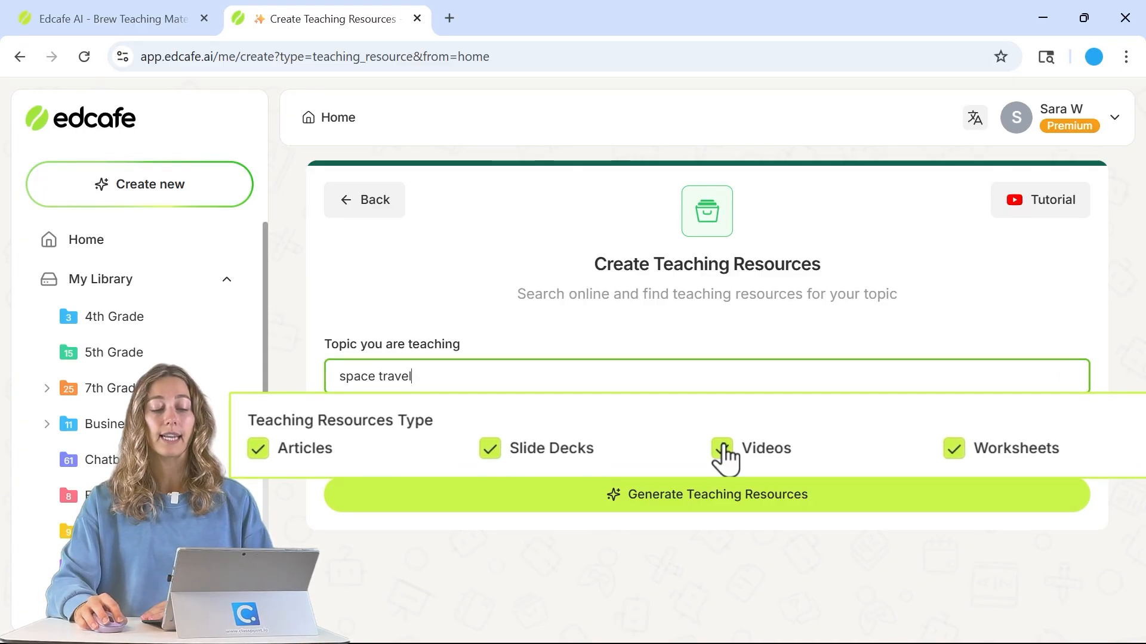
pyautogui.click(953, 448)
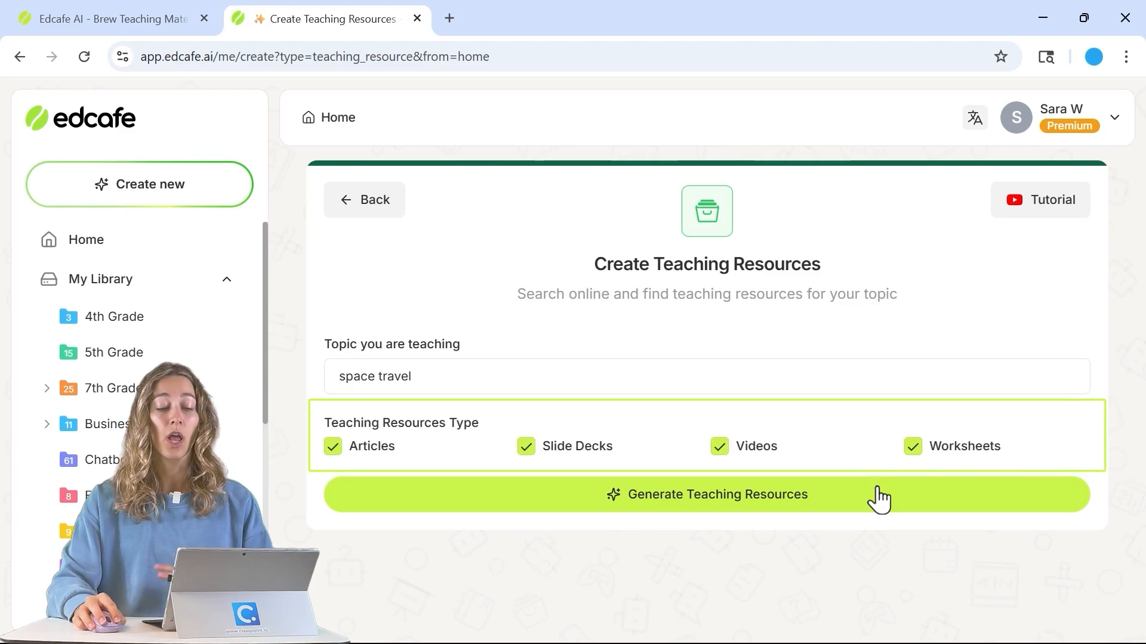
pyautogui.click(706, 494)
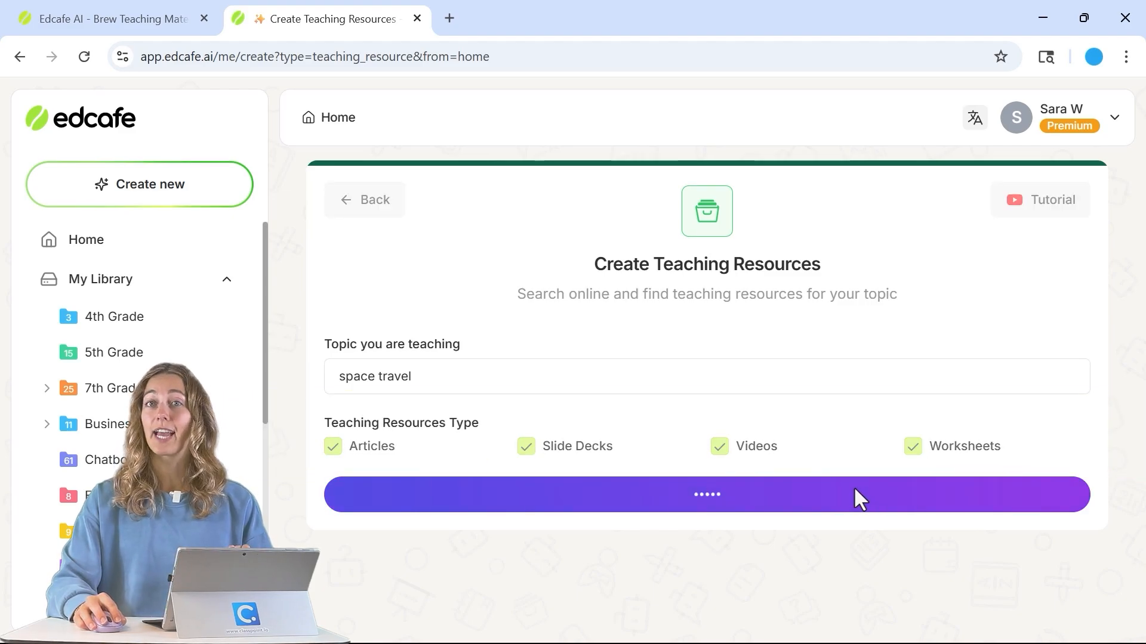
# Browse the generated Articles, Slide Decks, Videos and Worksheets results for space travel
pyautogui.click(706, 494)
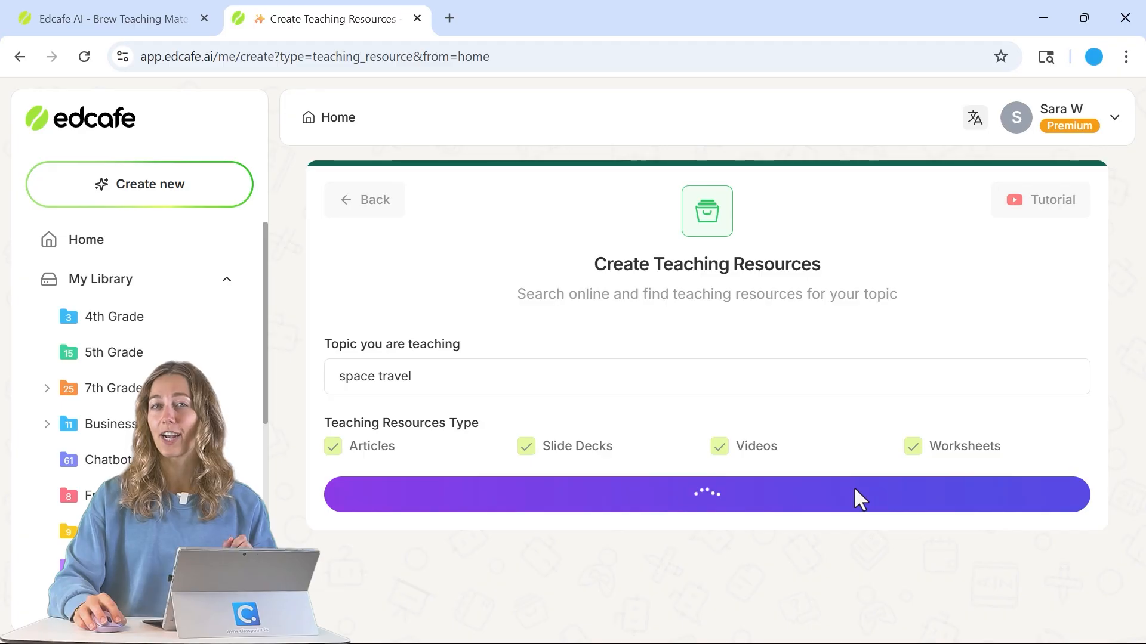
pyautogui.click(706, 494)
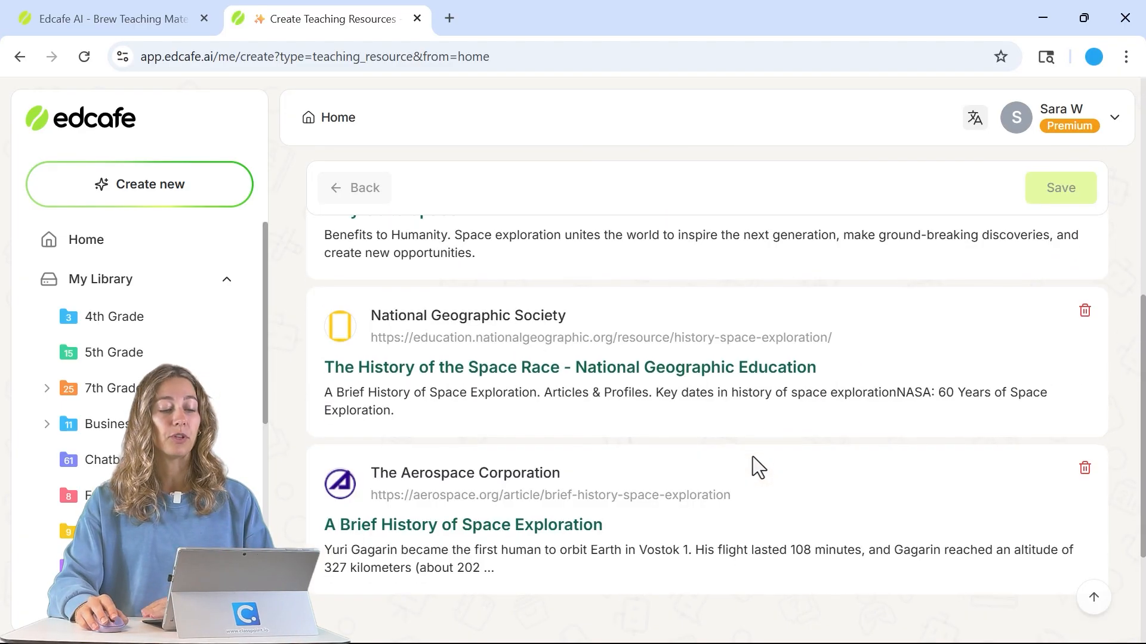
pyautogui.click(474, 252)
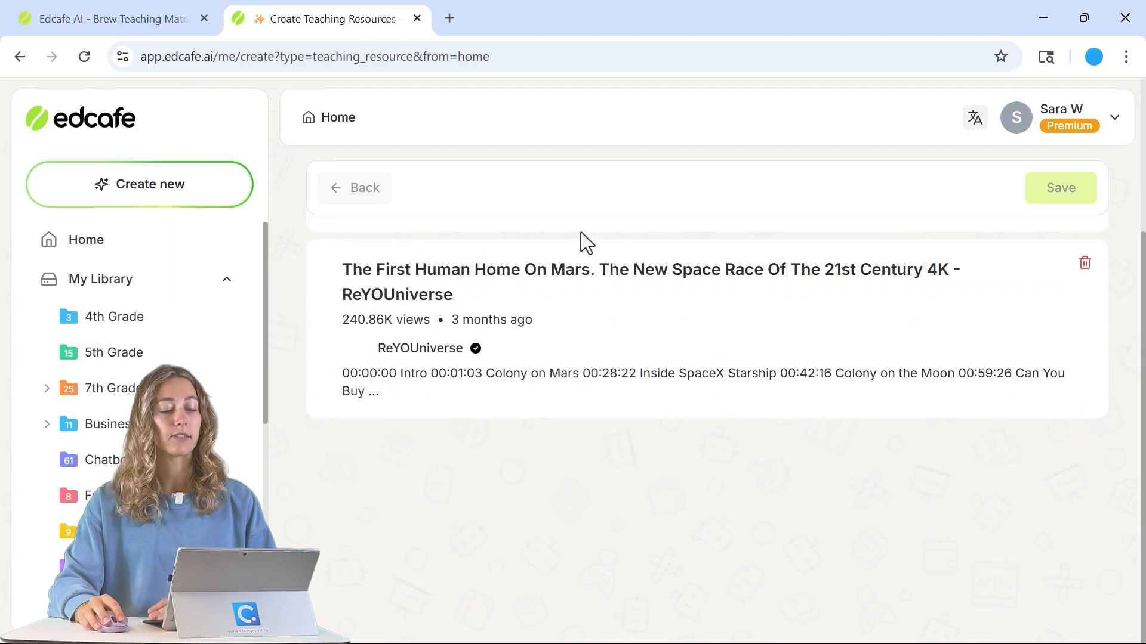
pyautogui.click(582, 251)
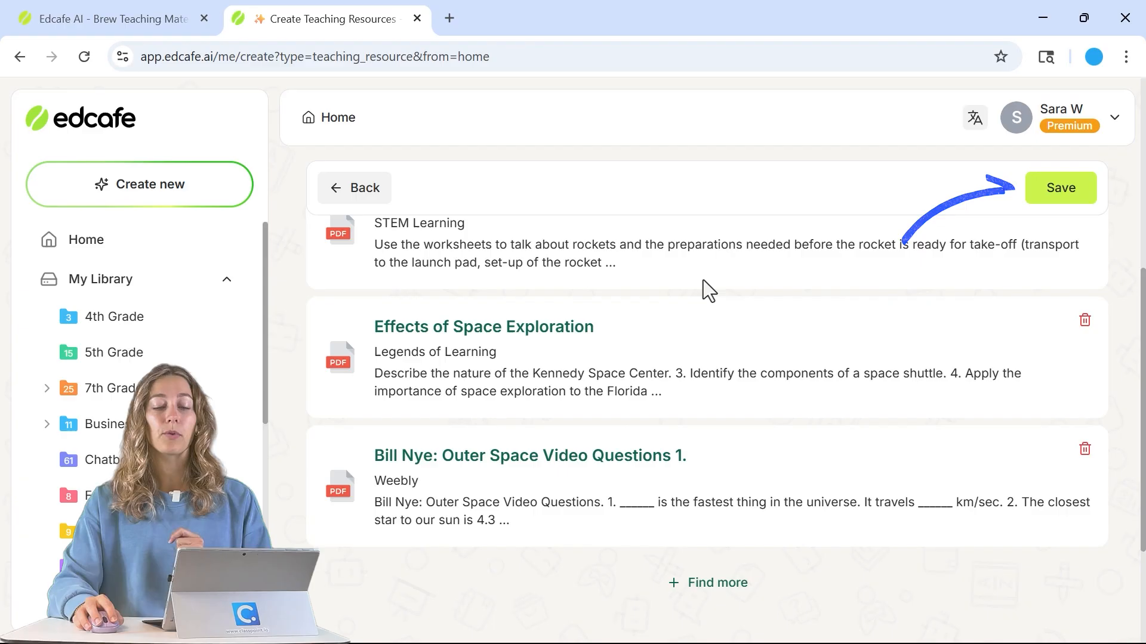
pyautogui.click(1059, 188)
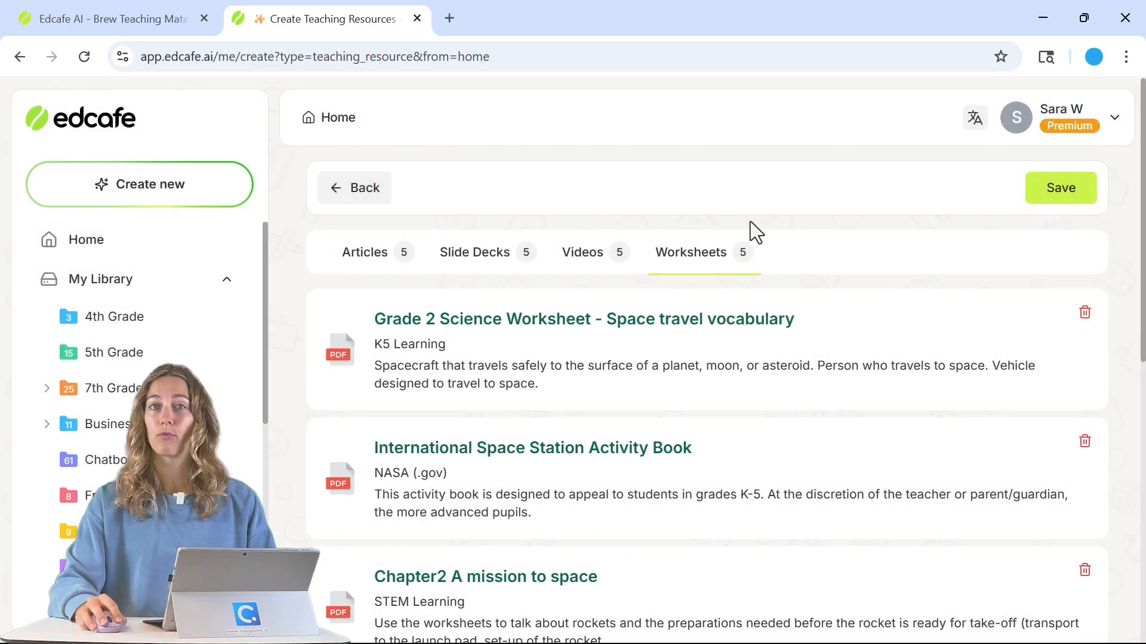
pyautogui.moveTo(693, 322)
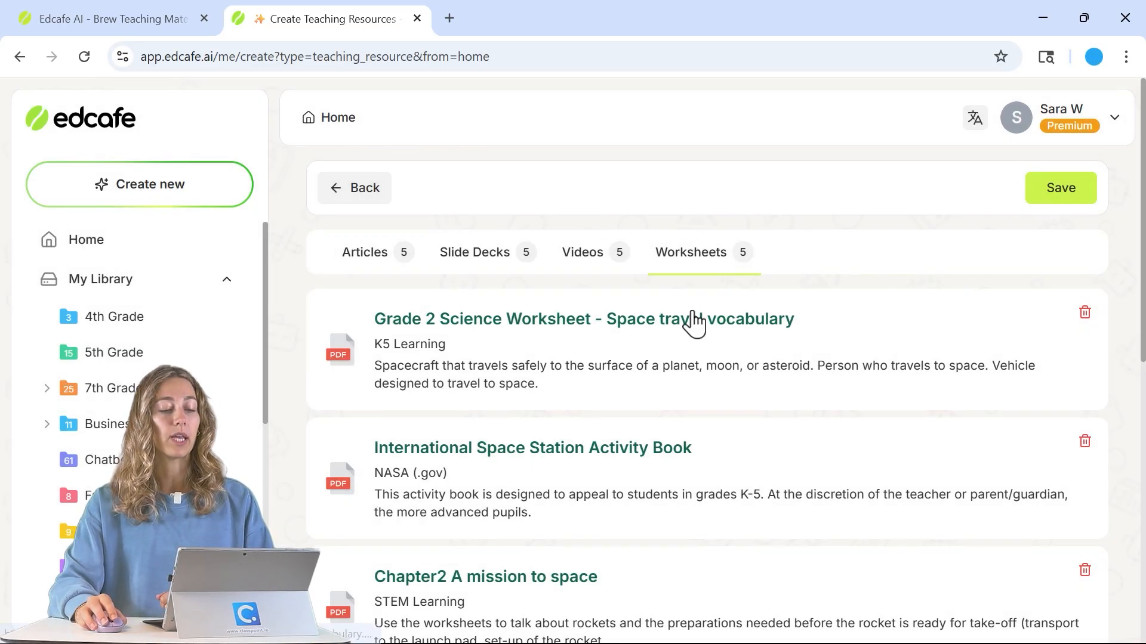
pyautogui.scroll(-3)
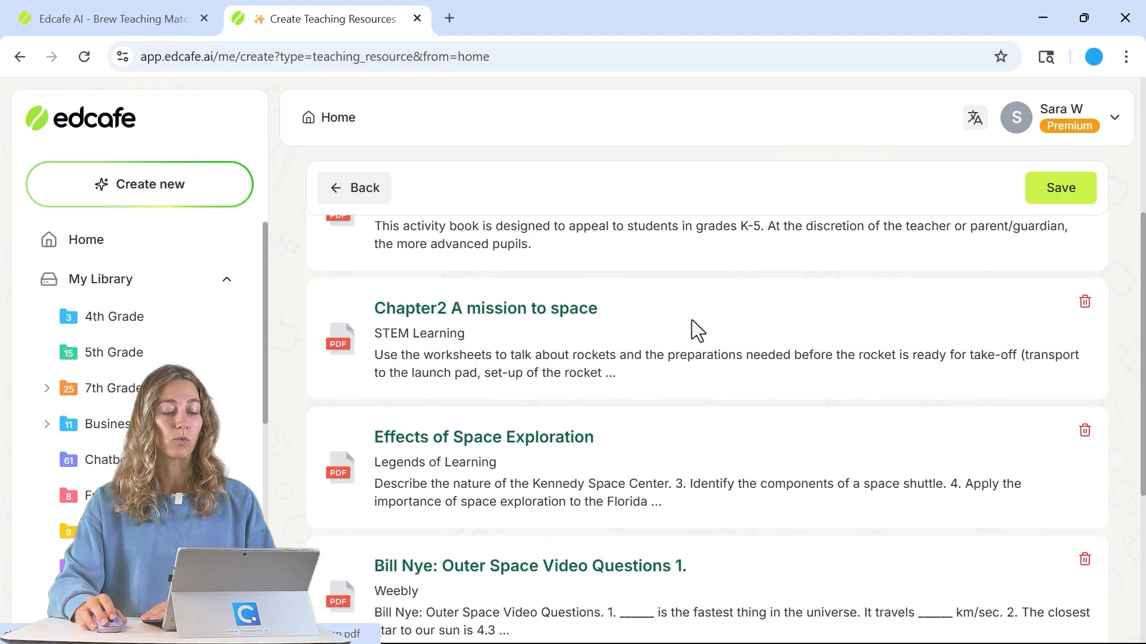
# Open and scroll the Effects of Space Exploration worksheet PDF, then return to Edcafe results
pyautogui.click(483, 436)
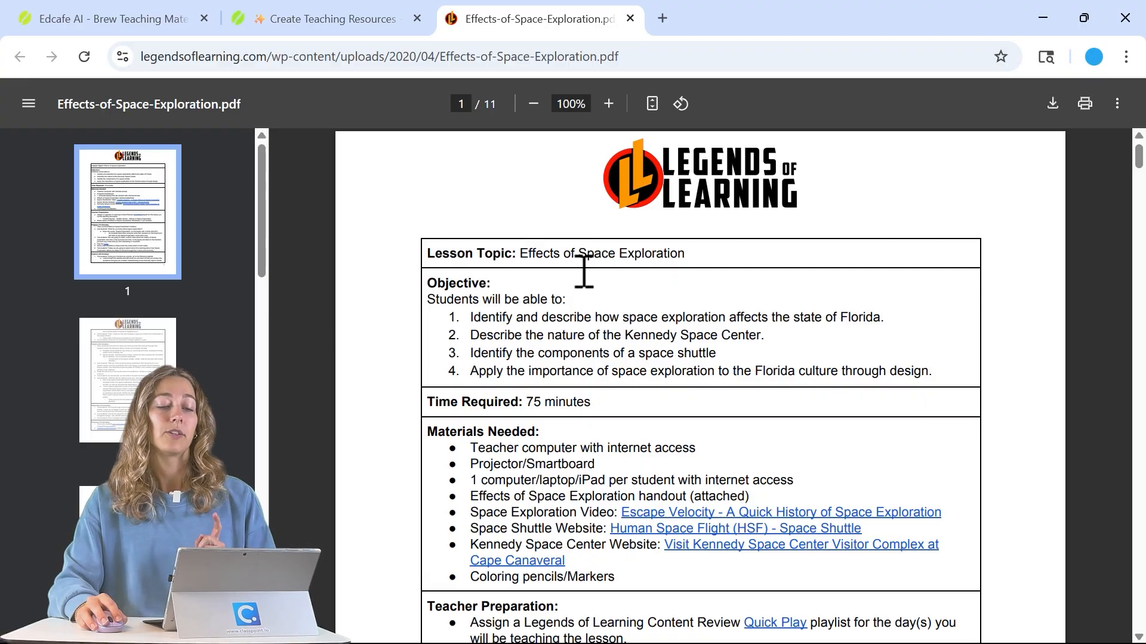
pyautogui.scroll(-3)
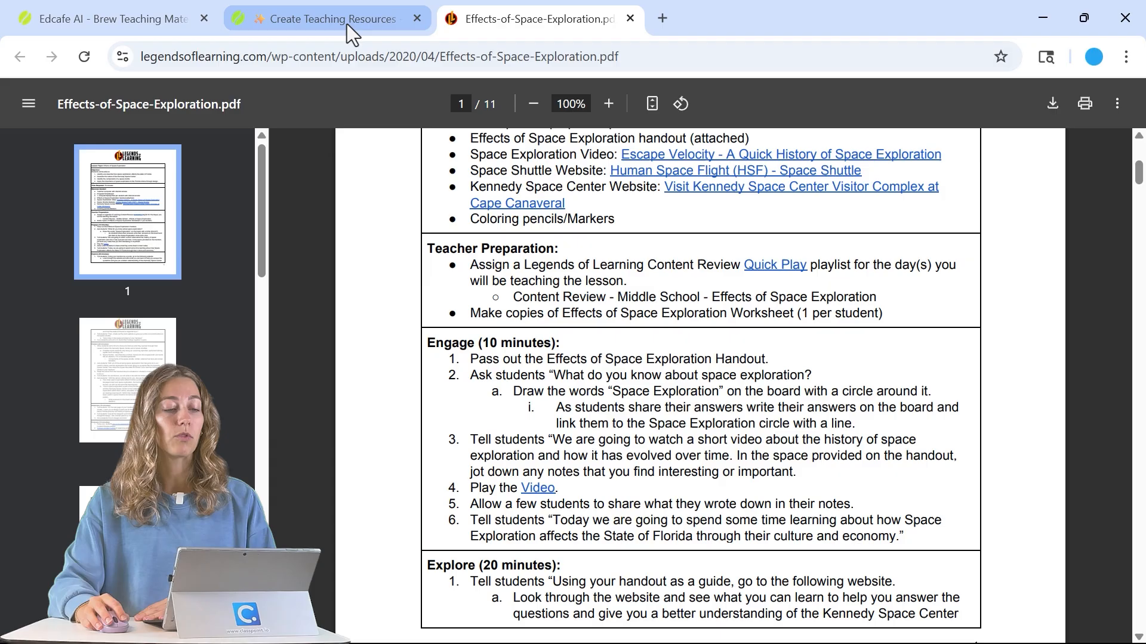
pyautogui.click(325, 18)
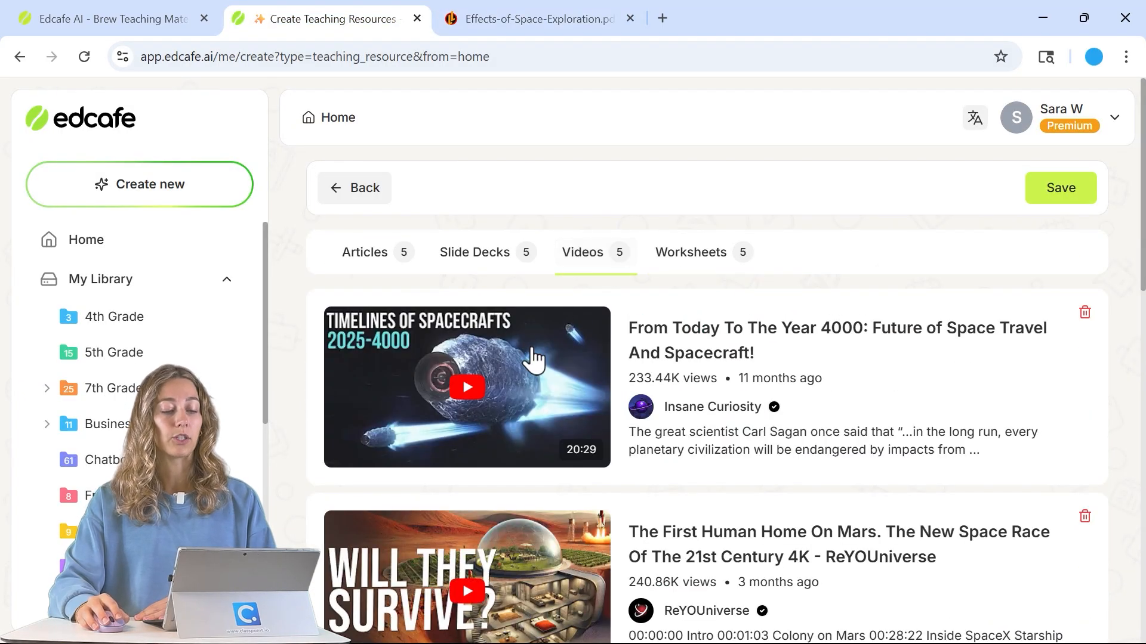
# Preview a video, open the downloaded SSC23-XII-08-TReK.pptx deck, and return to results
pyautogui.scroll(-3)
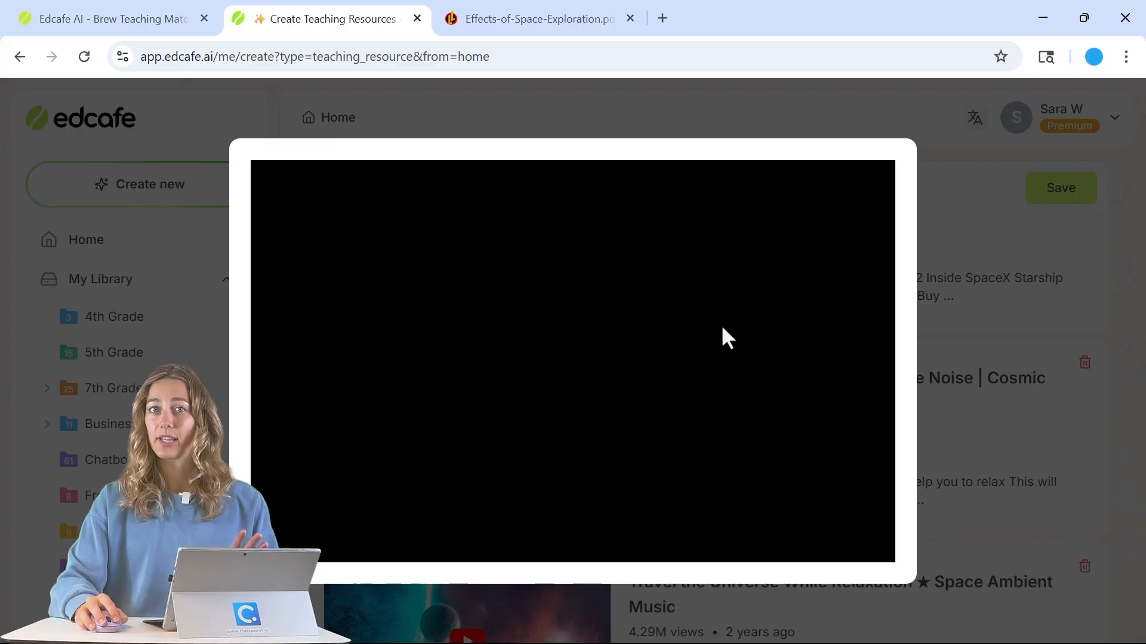
pyautogui.click(573, 358)
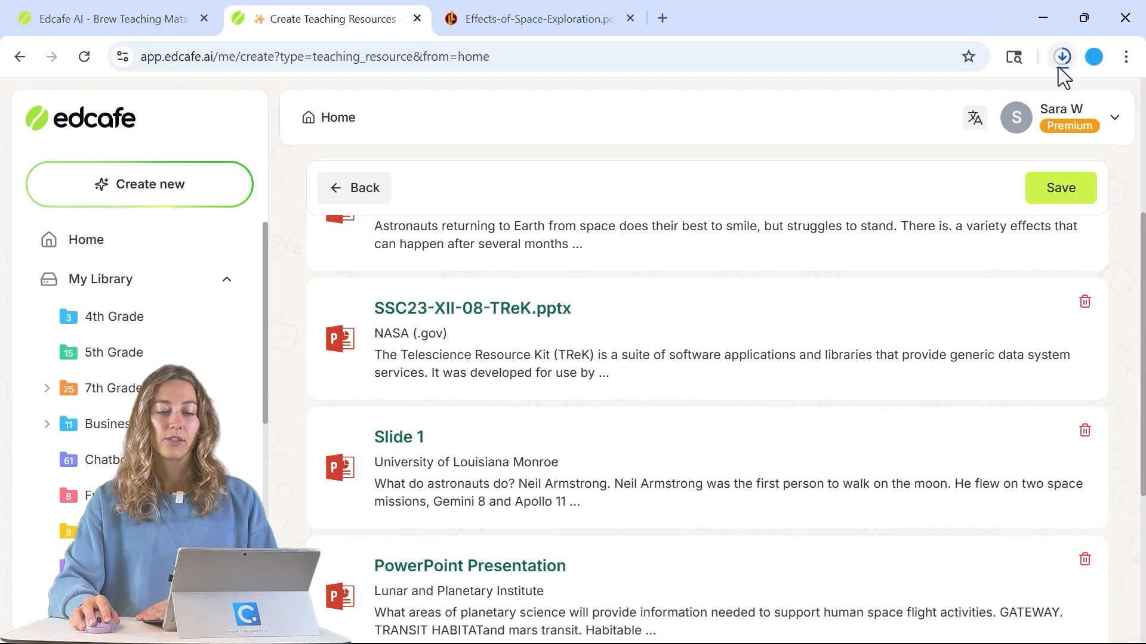
pyautogui.click(1061, 56)
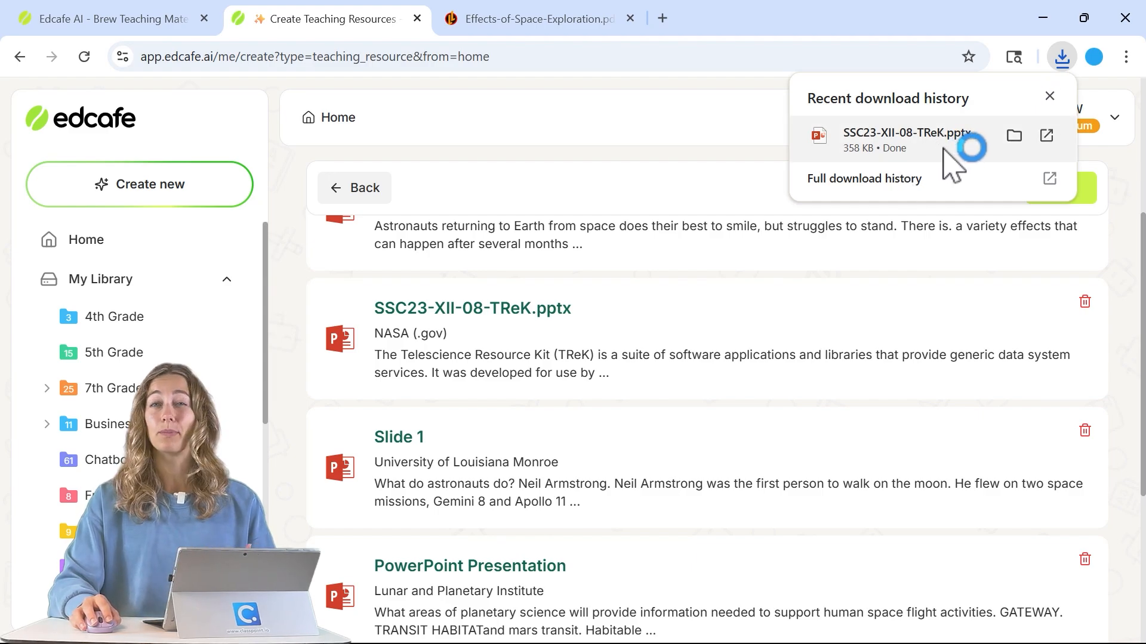
pyautogui.click(904, 133)
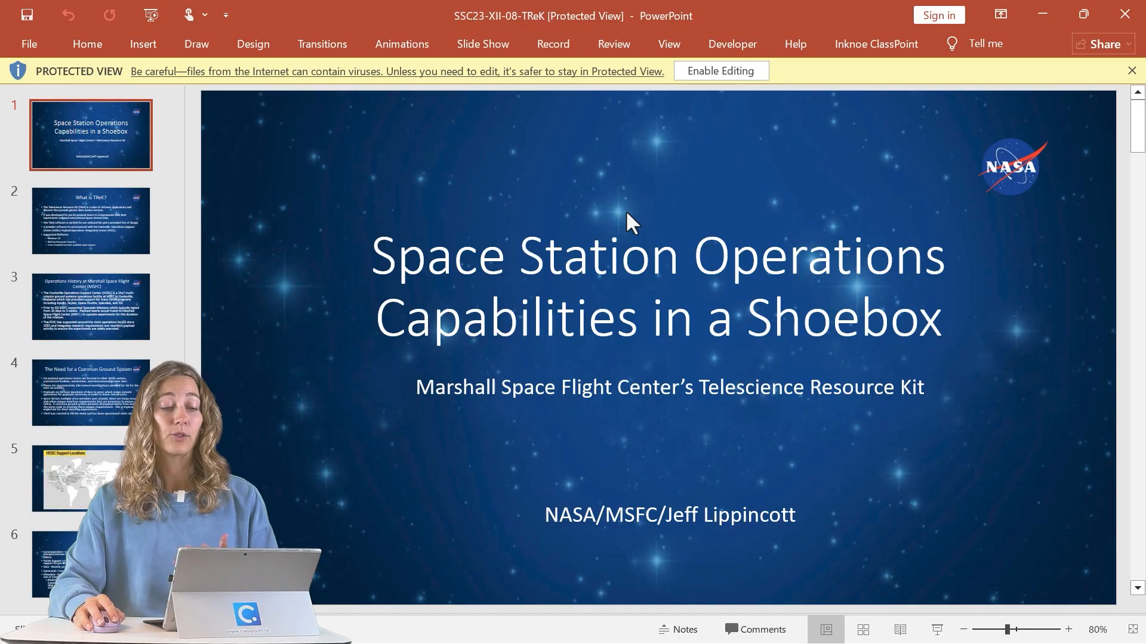
pyautogui.click(91, 306)
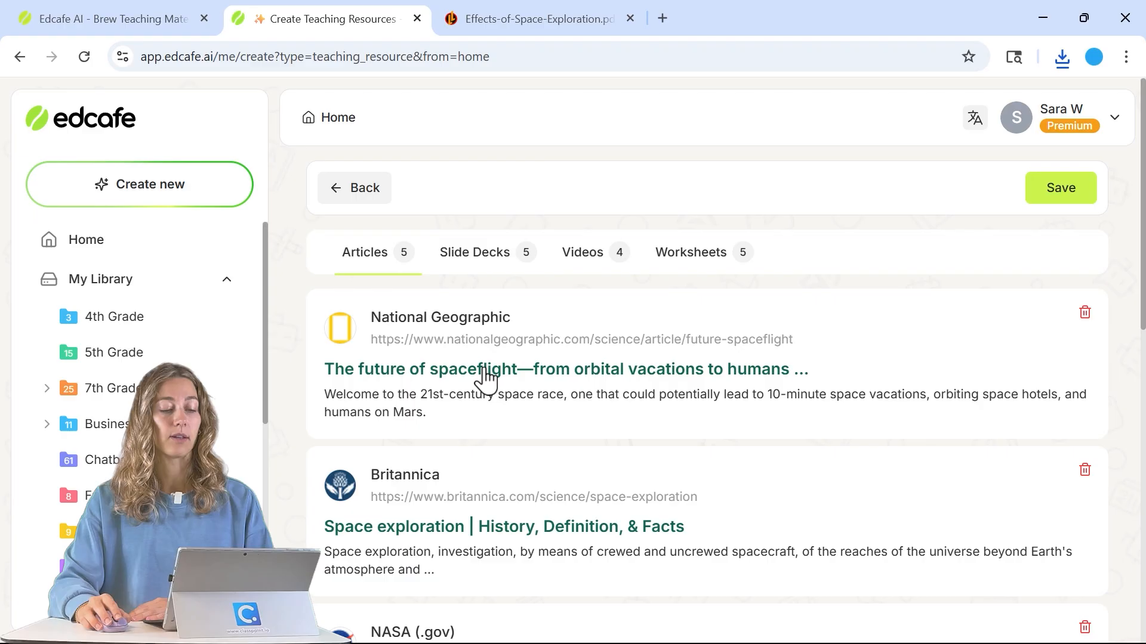
# Scroll The History of the Space Race article, then switch back to the Edcafe tab
pyautogui.scroll(-3)
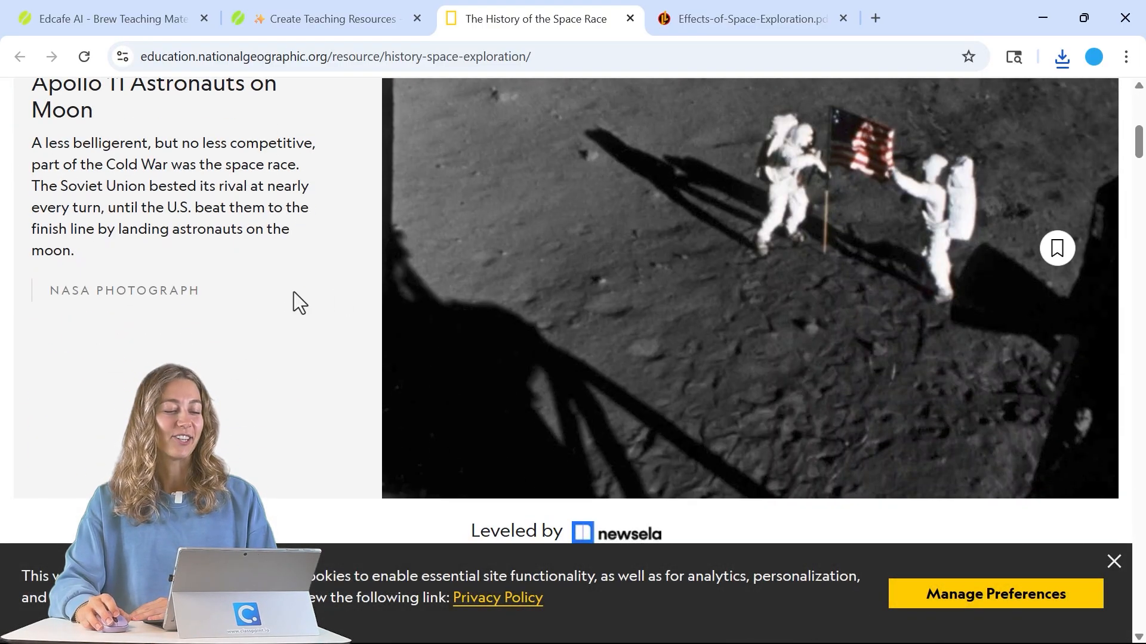
pyautogui.scroll(-3)
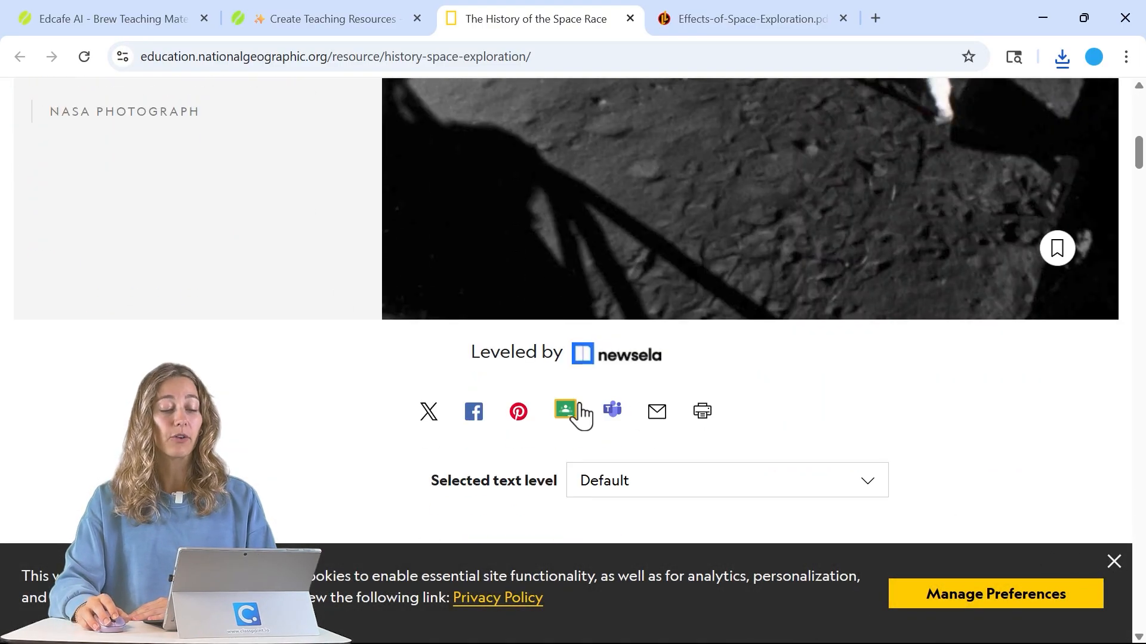
pyautogui.click(326, 18)
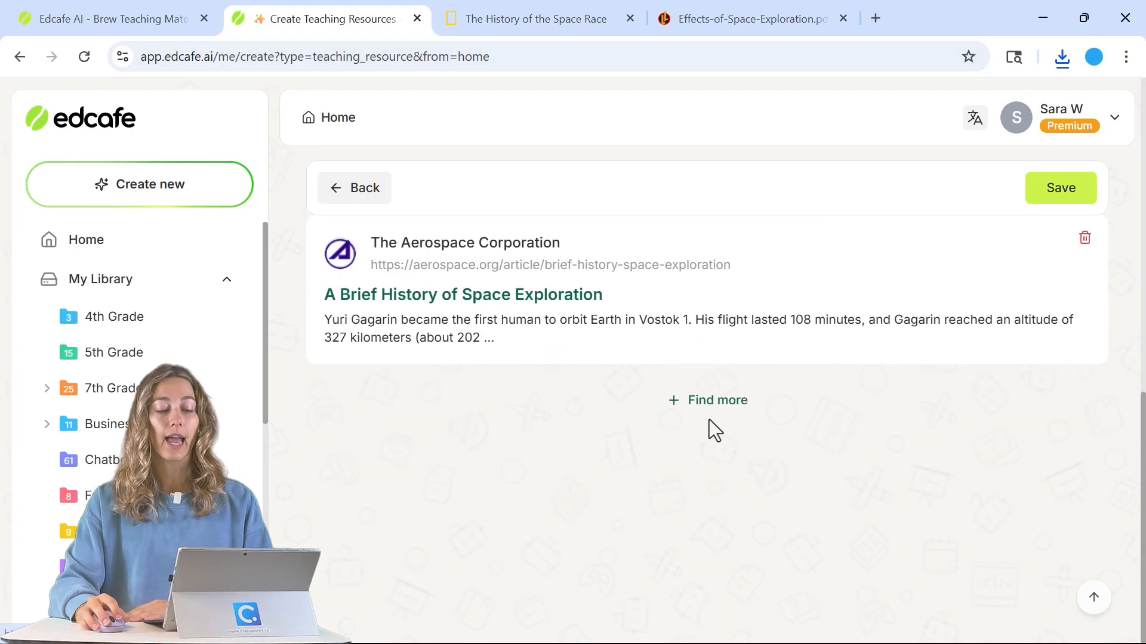
# Scroll through the additional article results, including Space.com and Brookings
pyautogui.scroll(-3)
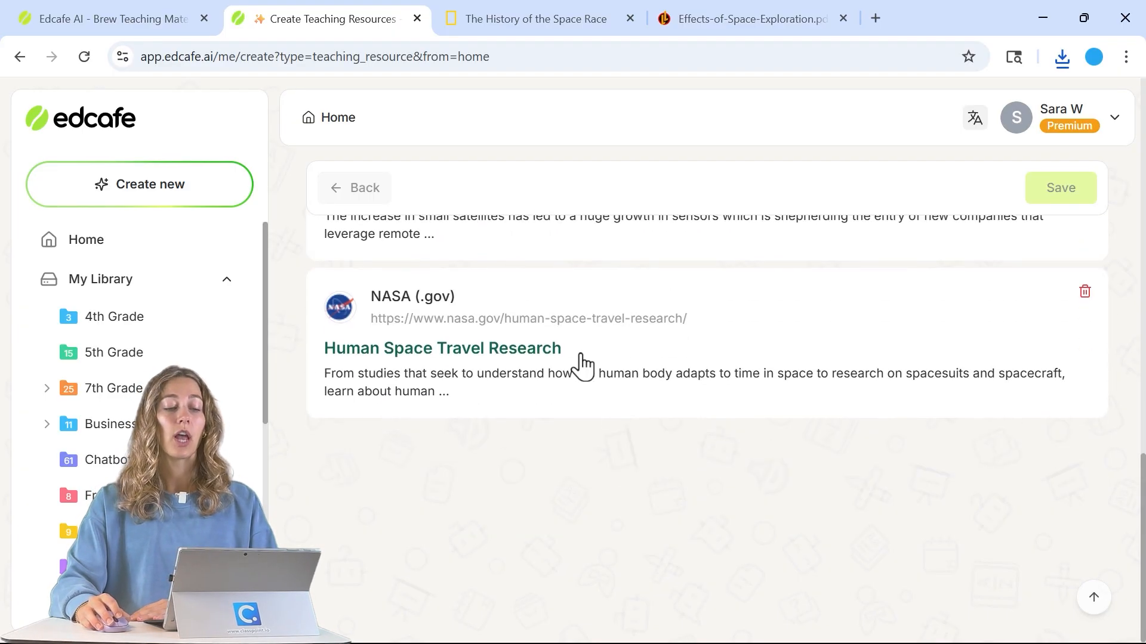
pyautogui.scroll(-3)
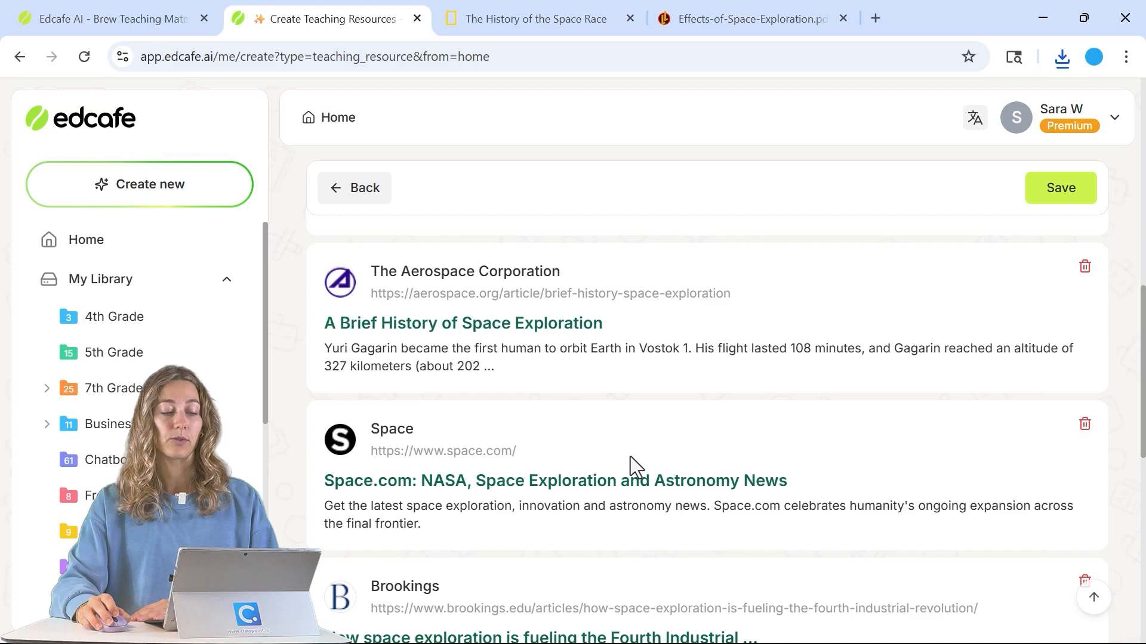
pyautogui.scroll(-3)
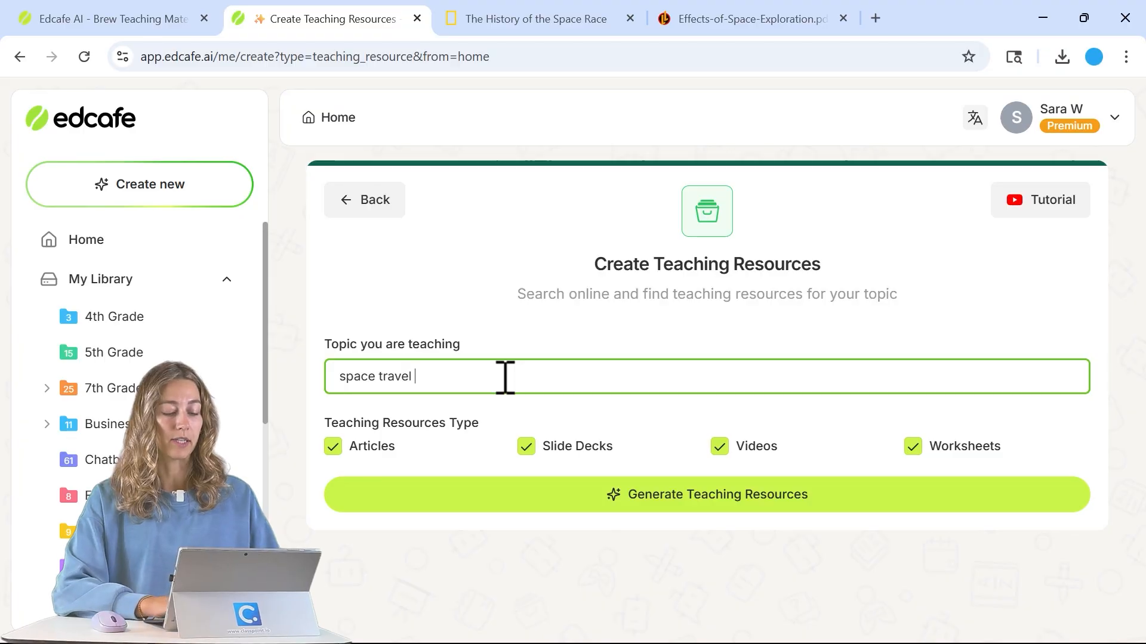
# Refine the topic to 'space travel for 4th' and regenerate the teaching resources
pyautogui.write('for 4th')
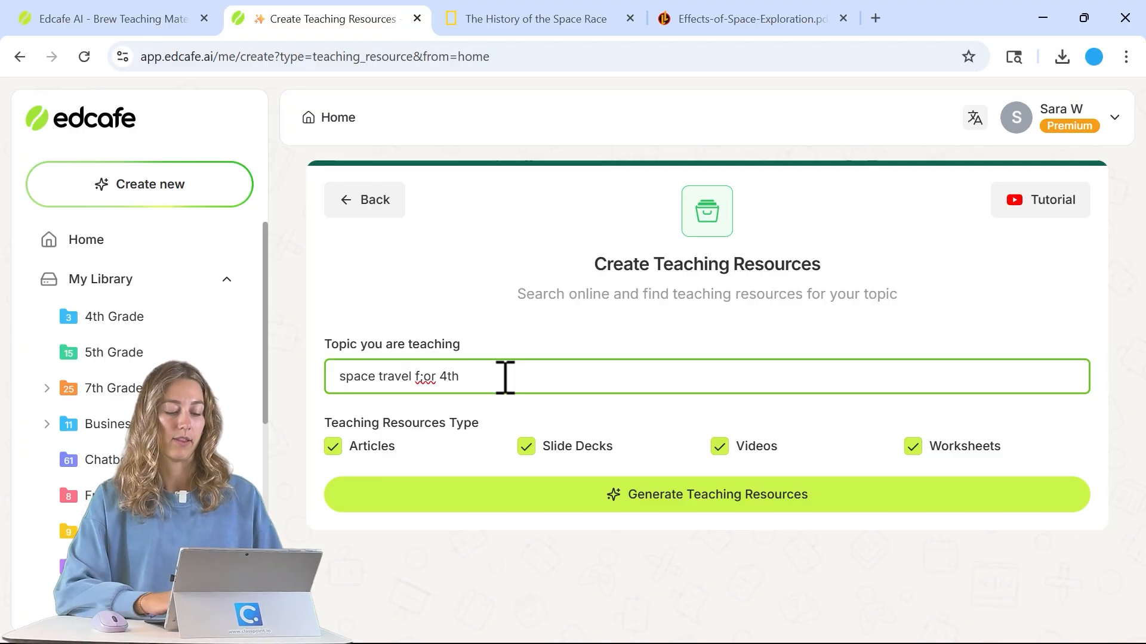
pyautogui.click(706, 494)
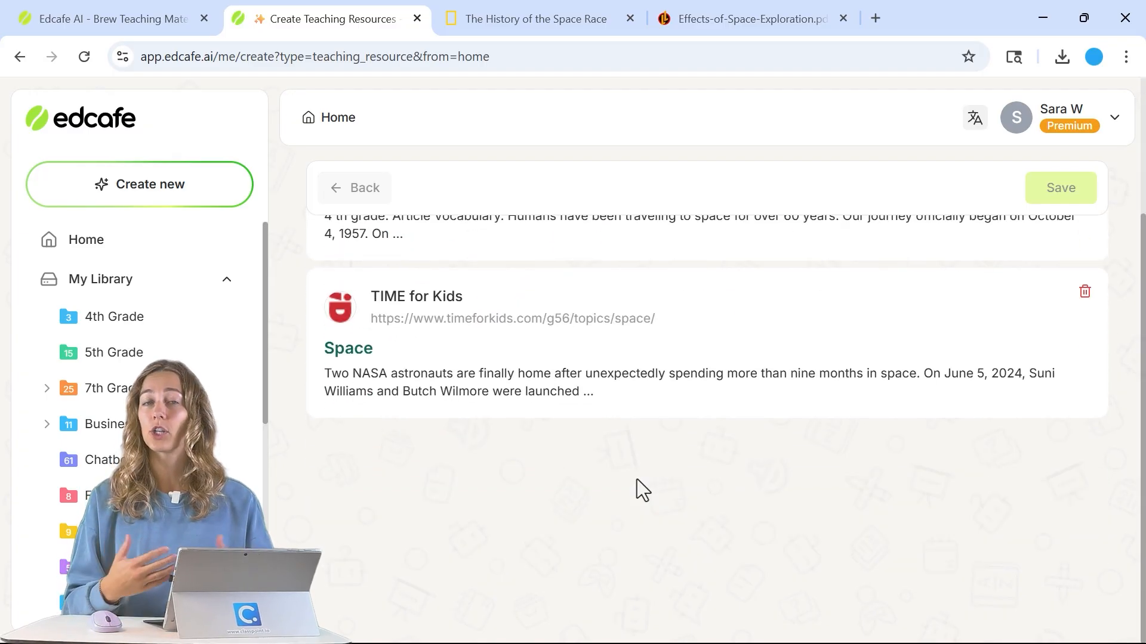
pyautogui.scroll(-3)
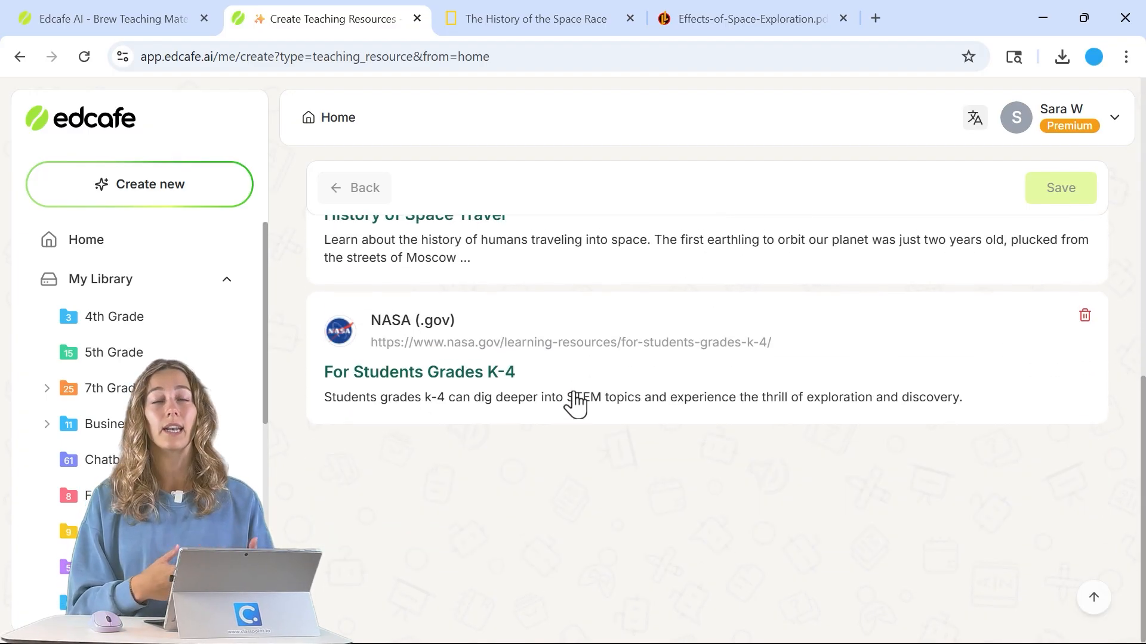
pyautogui.scroll(-3)
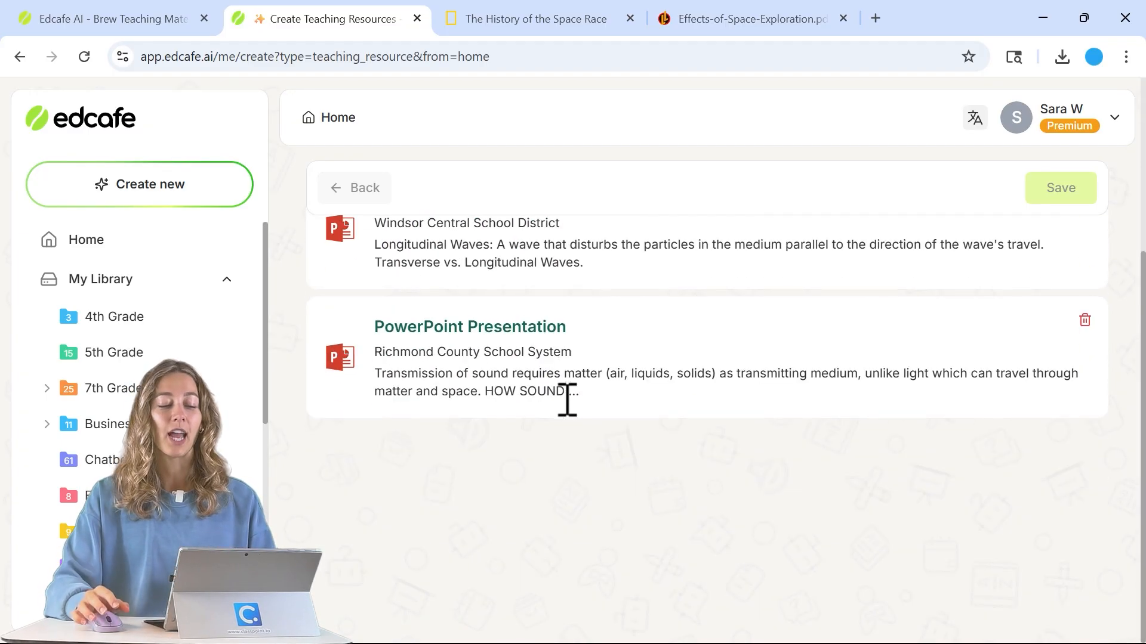
# Review the Videos results, preview 'Why Do We Explore Space?', then show Slide Decks
pyautogui.click(583, 252)
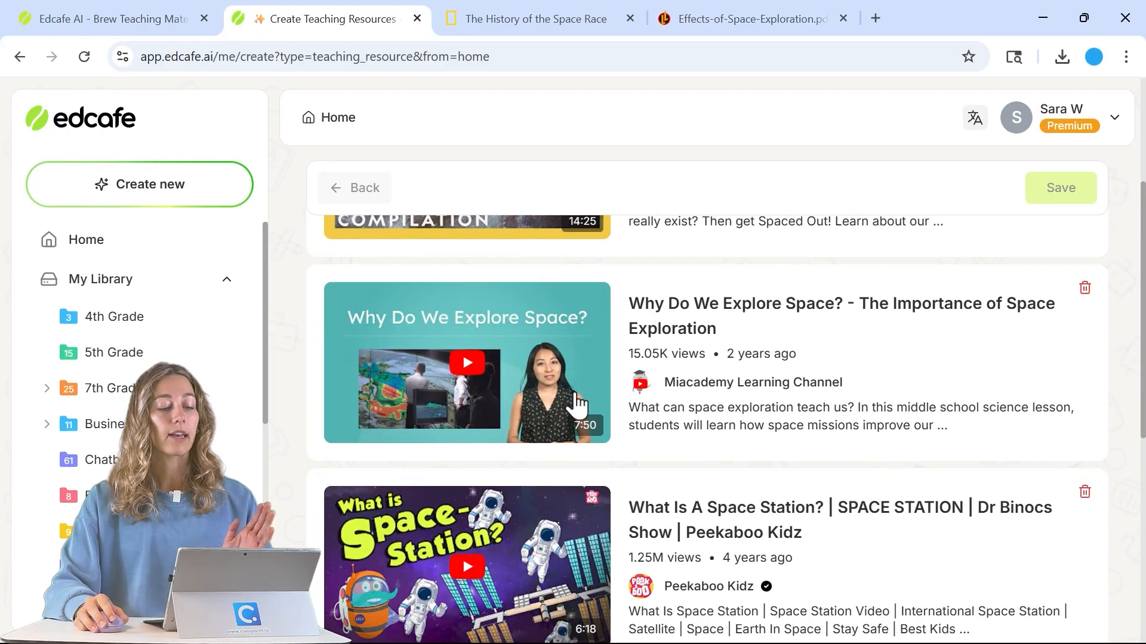
pyautogui.click(689, 252)
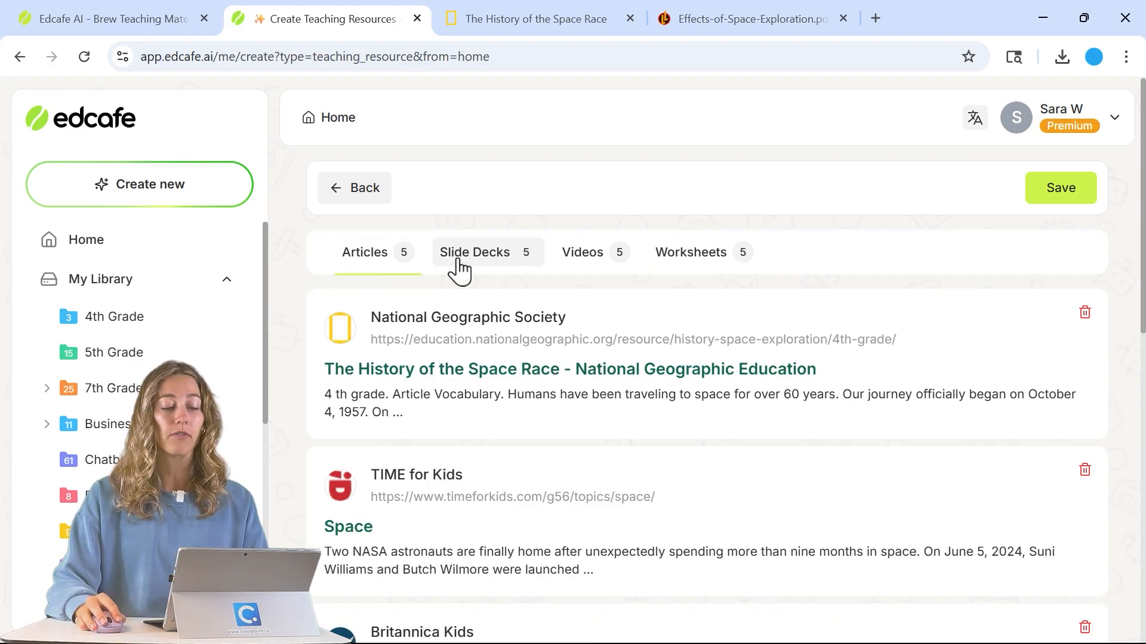
pyautogui.click(474, 252)
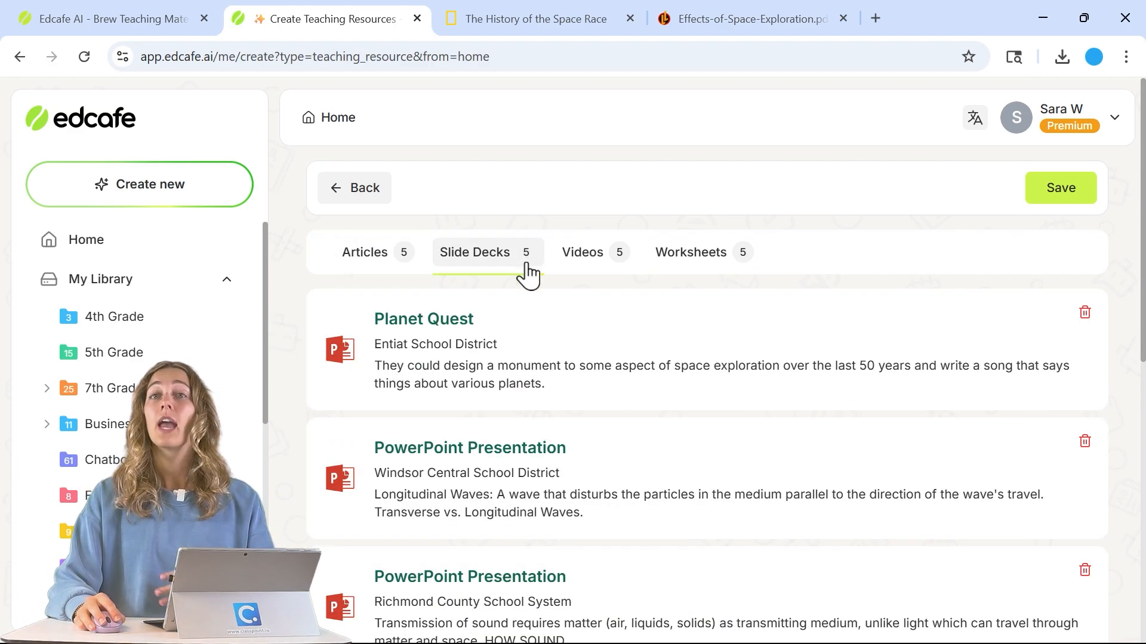
pyautogui.click(139, 183)
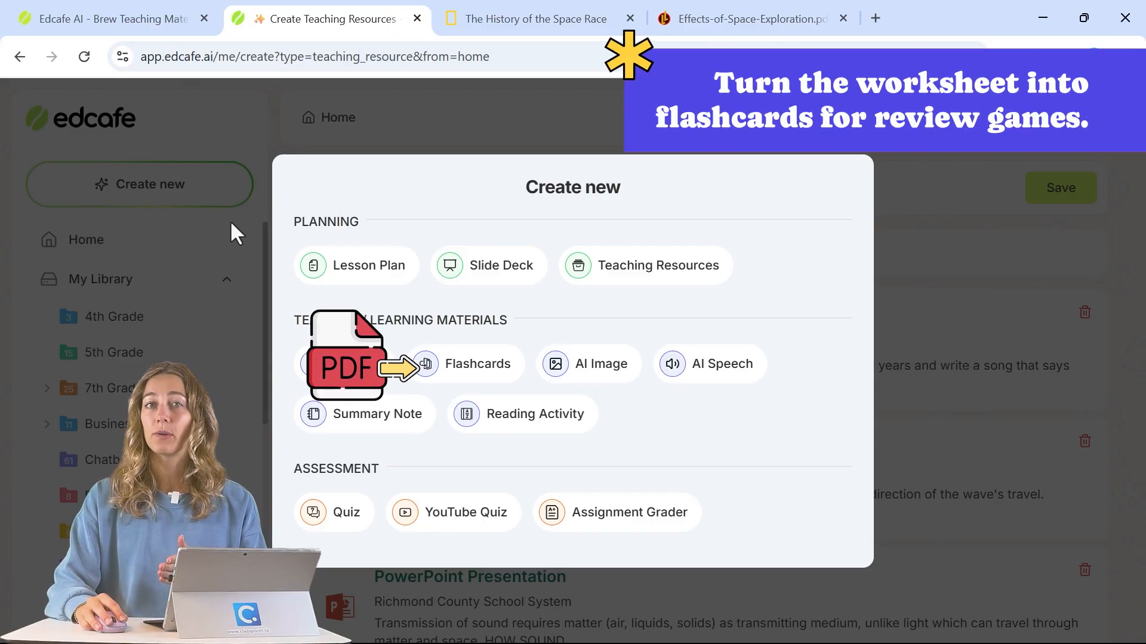
pyautogui.moveTo(466, 364)
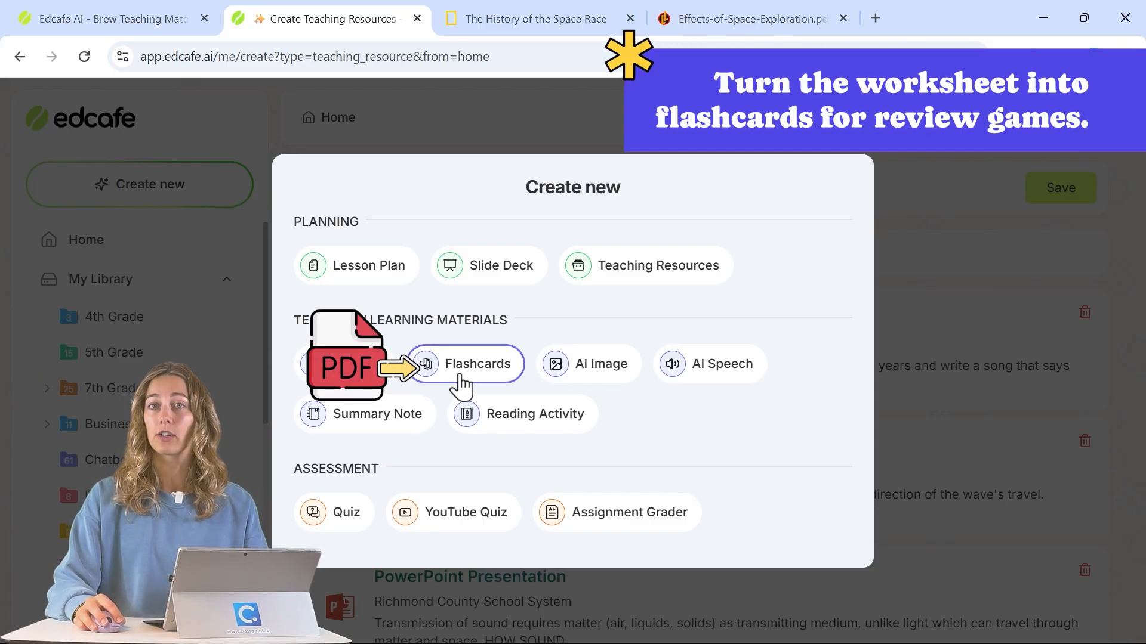